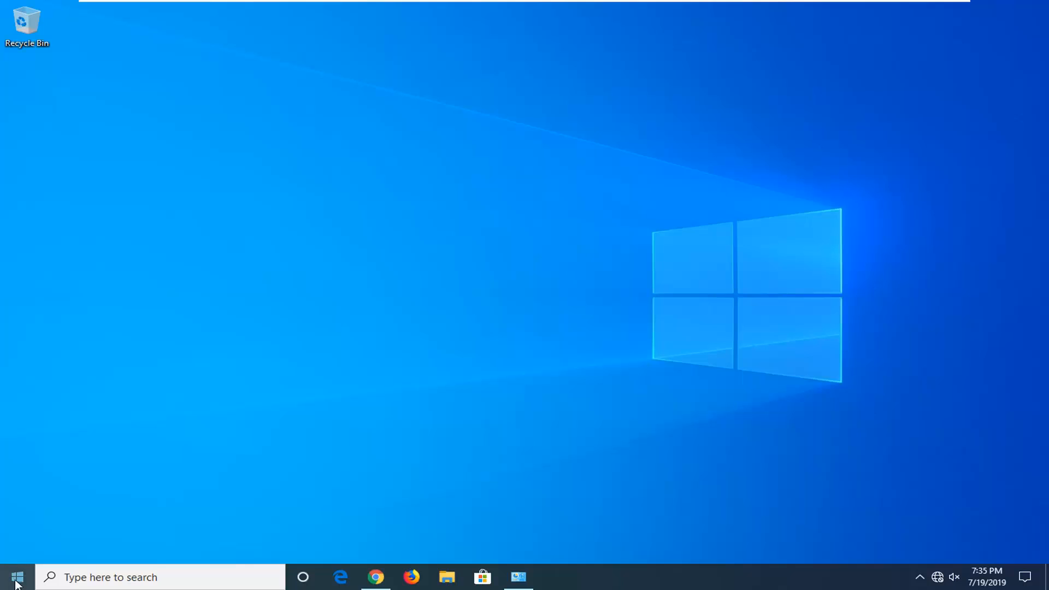
Step: Open Windows Settings from the Start menu's Settings gear
click(17, 577)
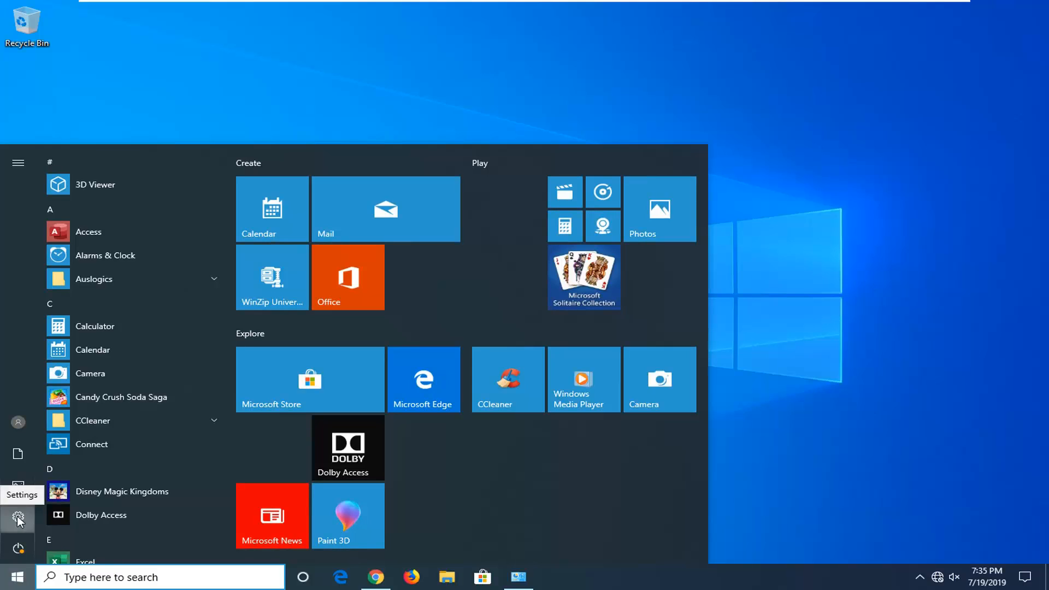
click(18, 519)
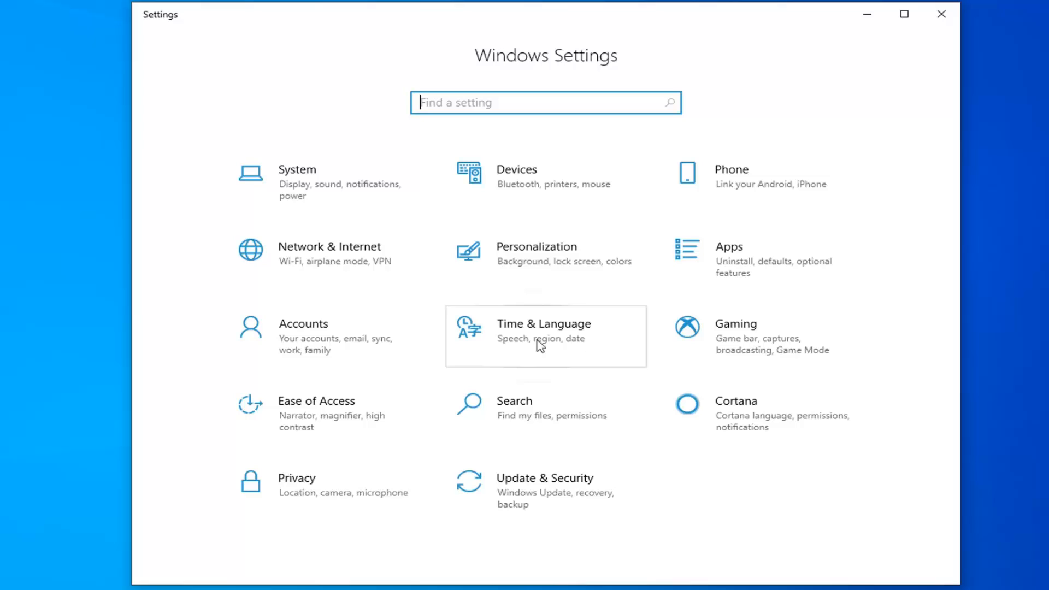
Step: Go to Time & Language > Language and check the Windows display language options
click(543, 336)
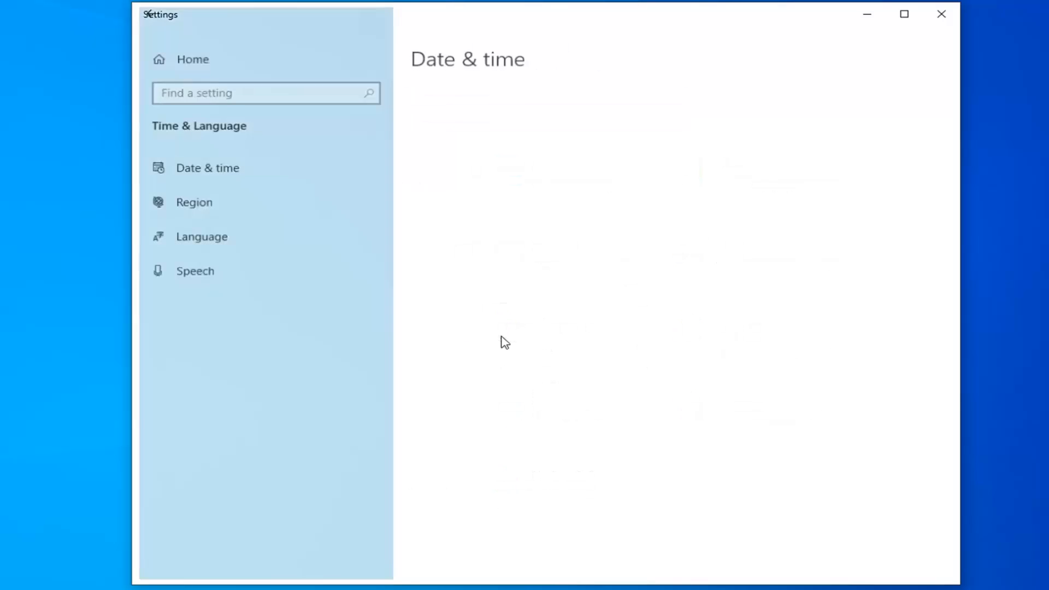
click(208, 167)
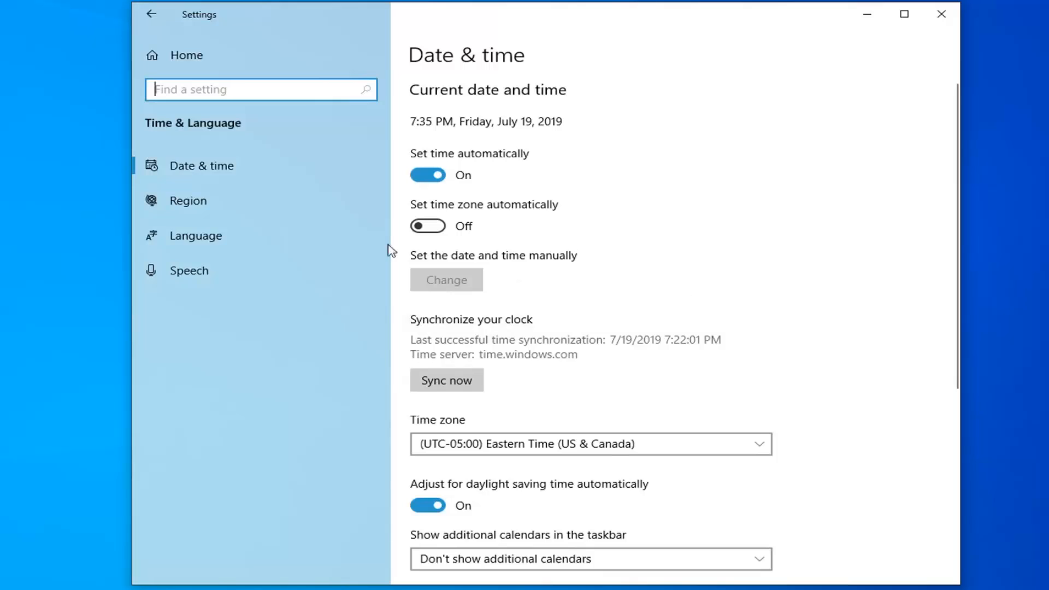
click(196, 235)
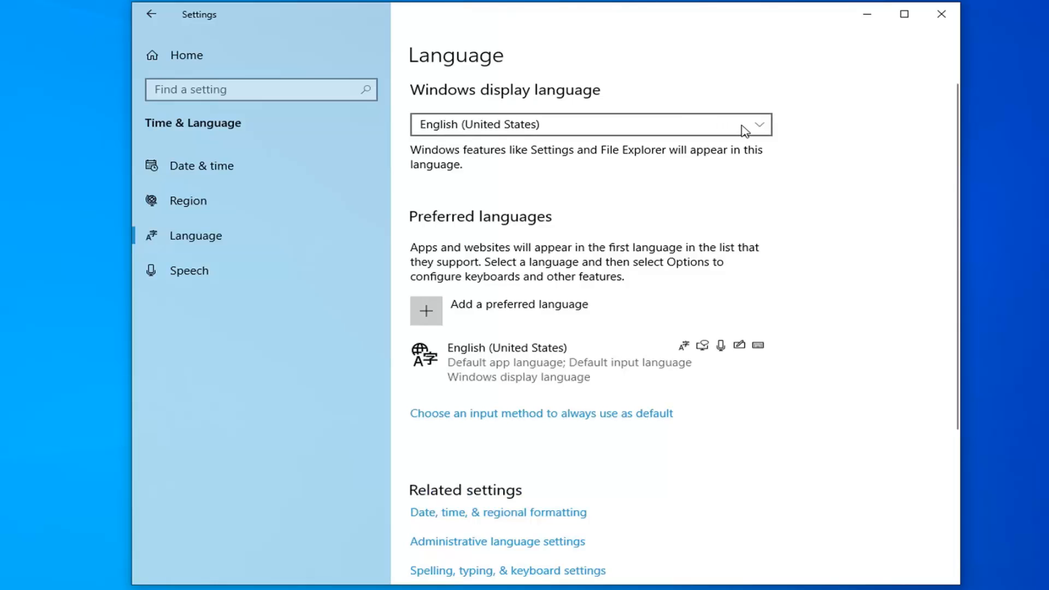
mouse_move(751, 131)
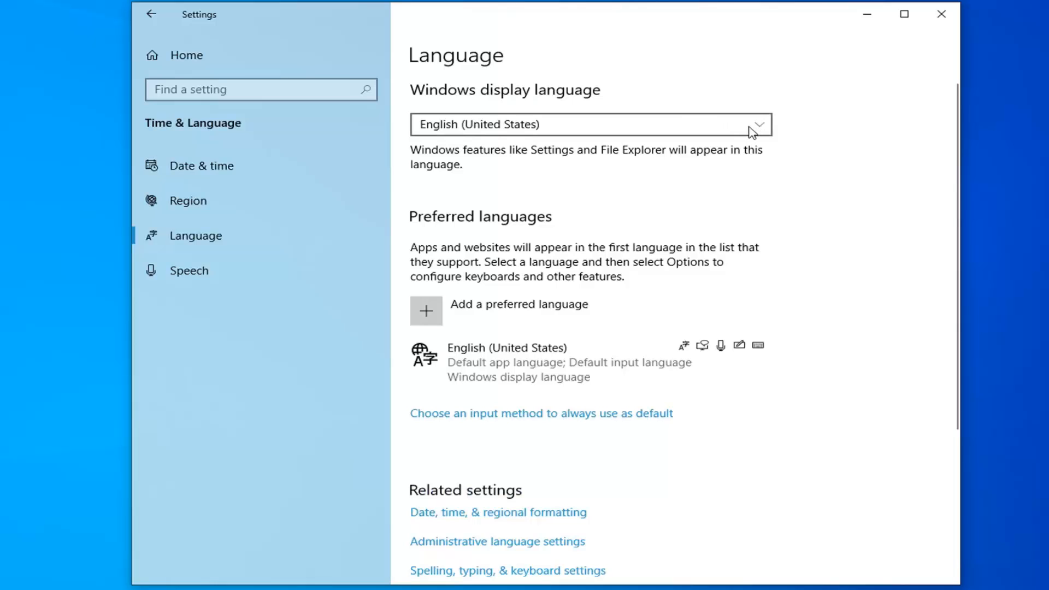
click(589, 125)
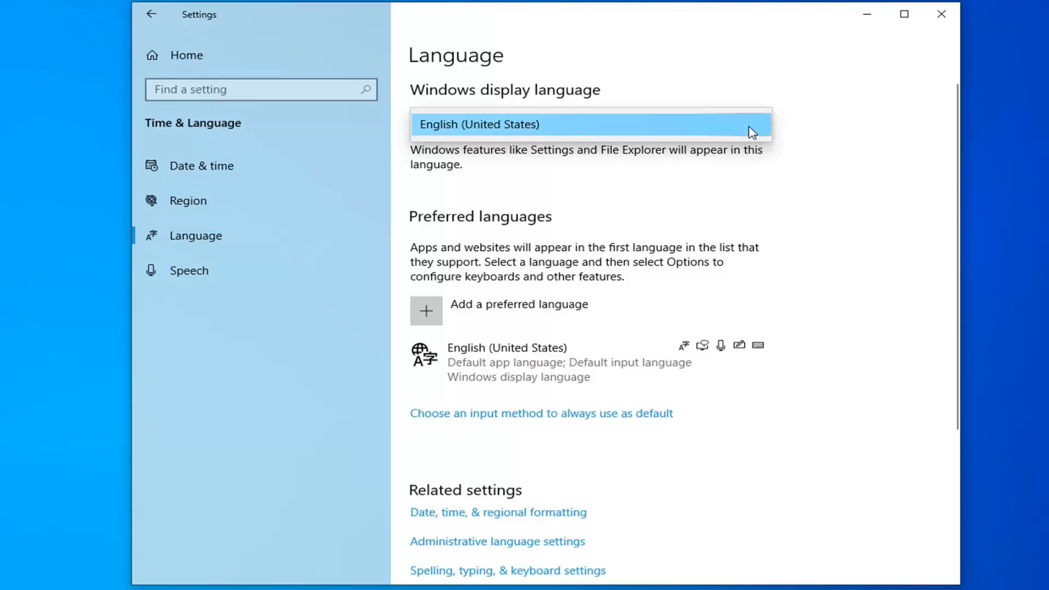
mouse_move(823, 159)
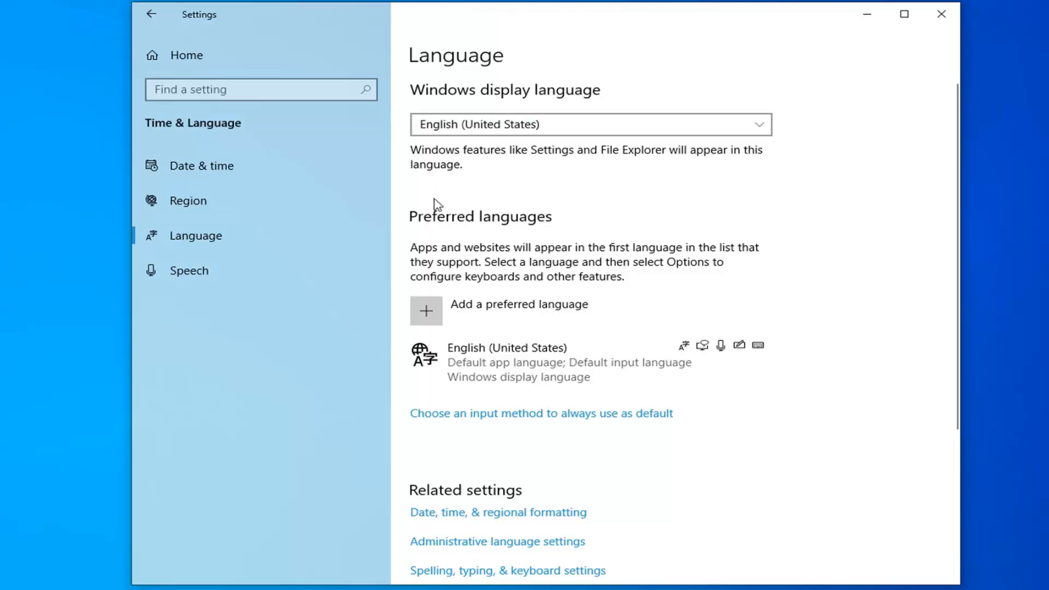
mouse_move(464, 310)
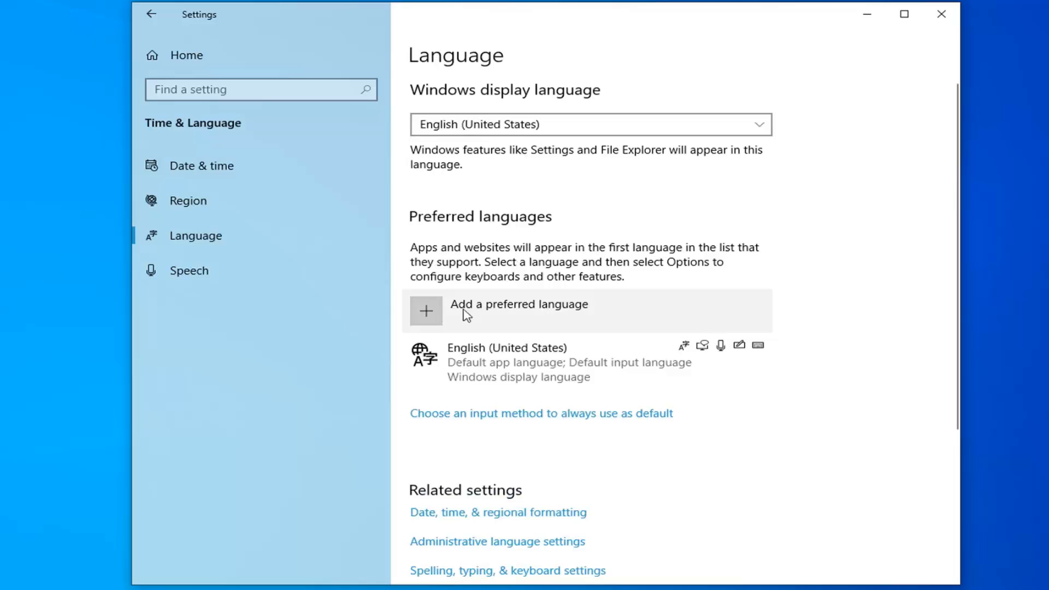
mouse_move(513, 315)
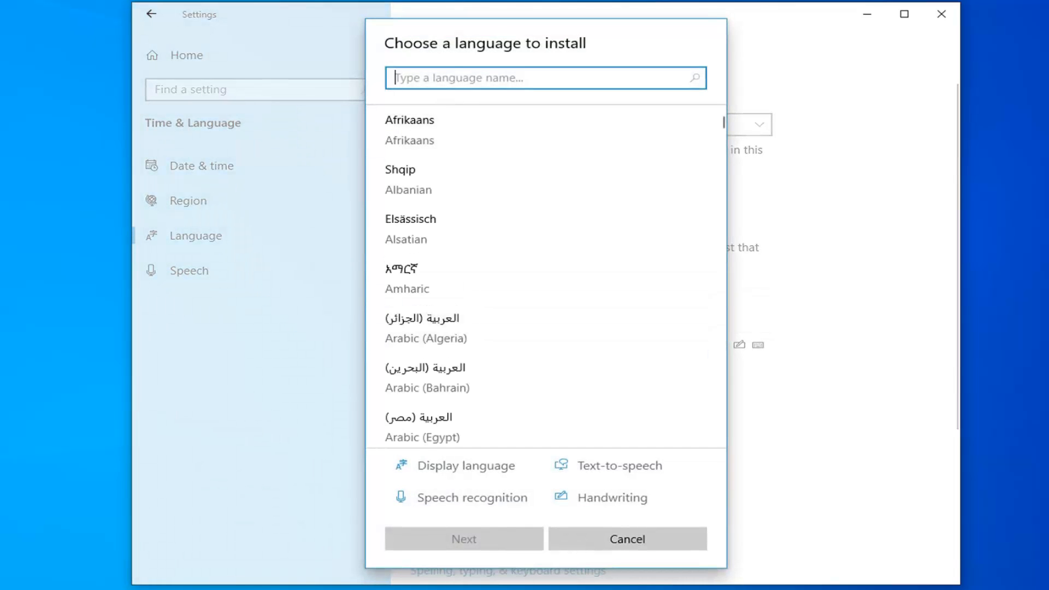
Step: Search 'fre', choose Français (Belgique), and install it as a preferred language
text(french)
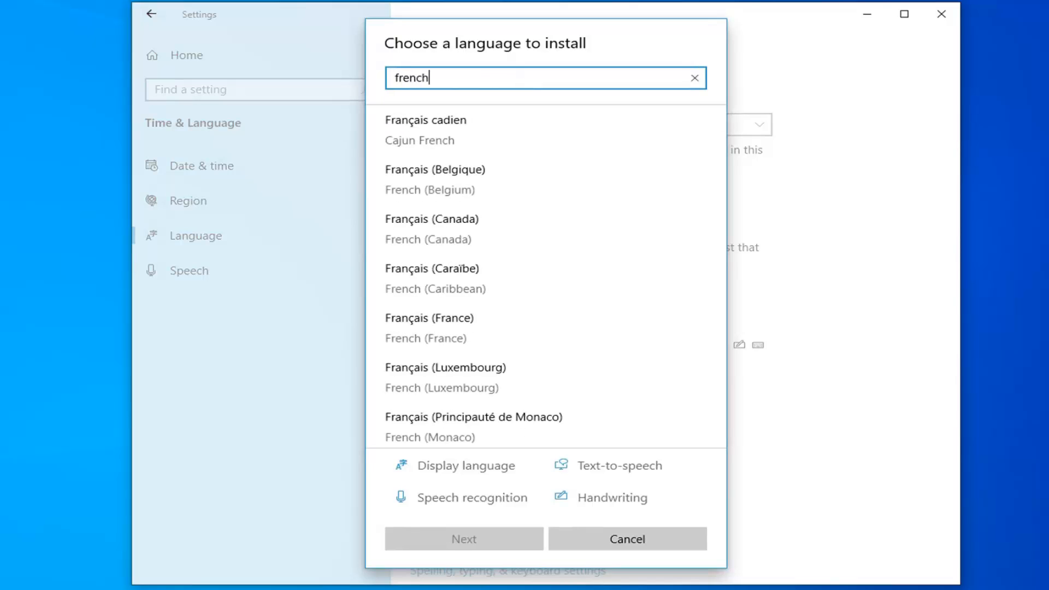
mouse_move(498, 147)
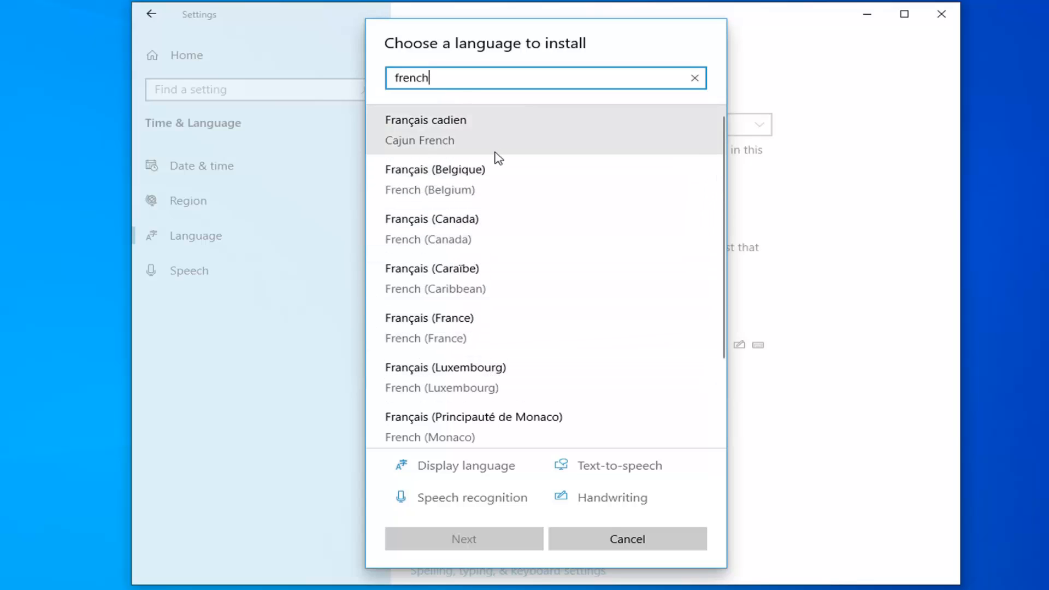
mouse_move(471, 179)
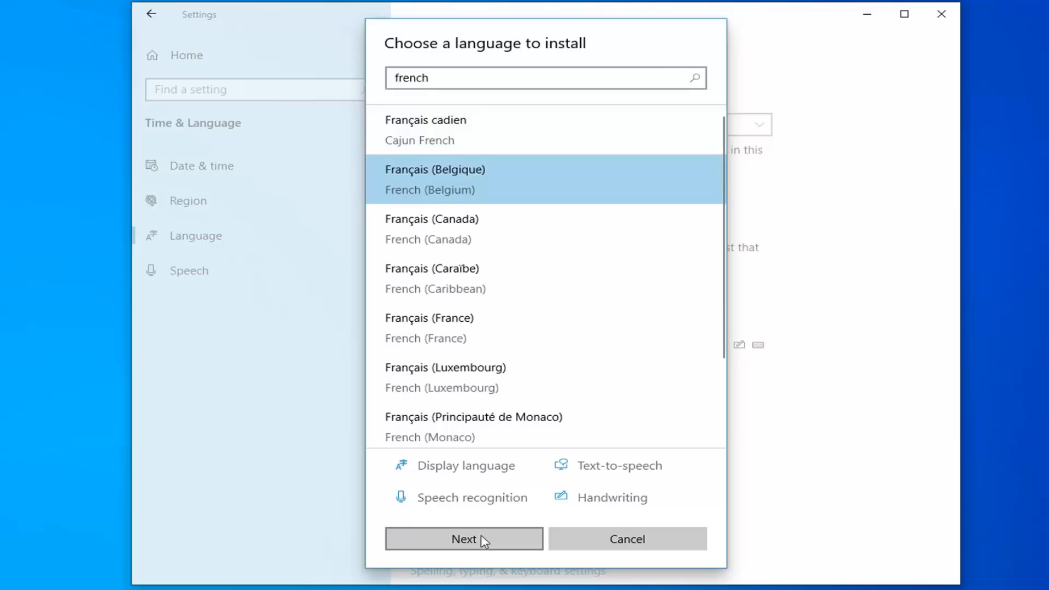
click(463, 539)
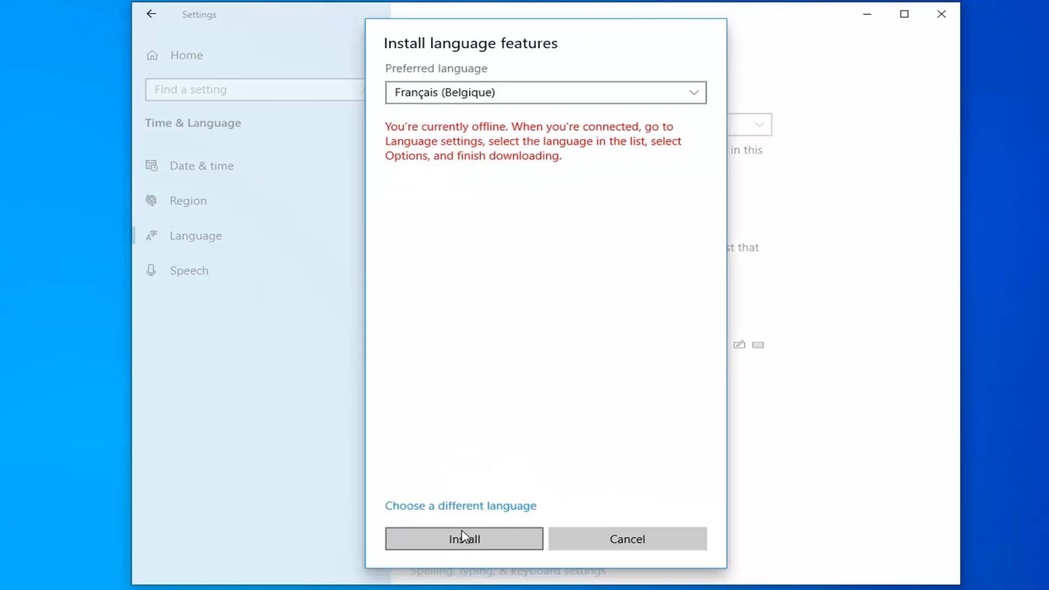
click(626, 538)
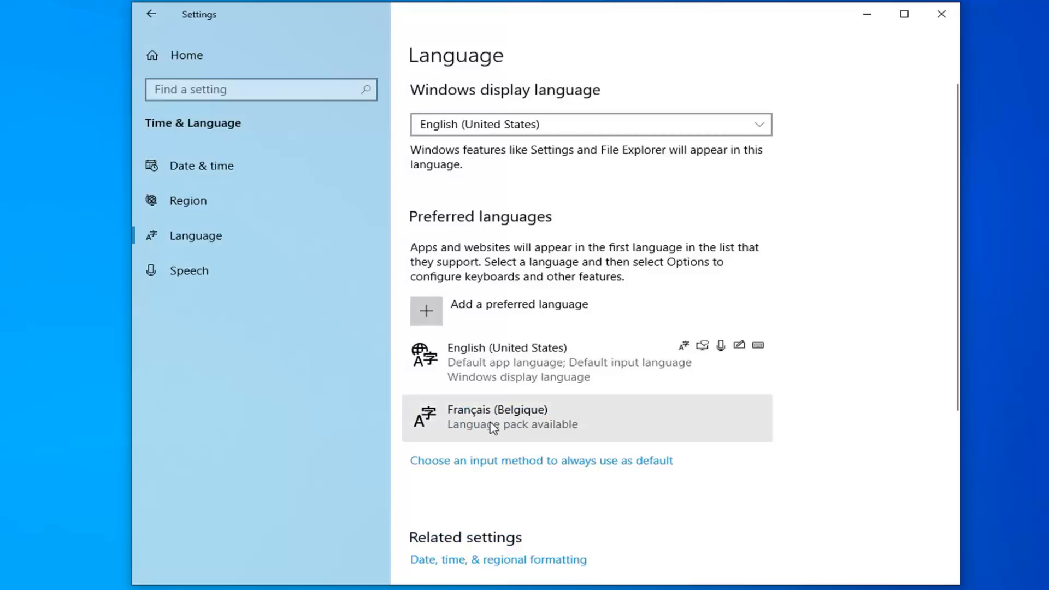
mouse_move(504, 421)
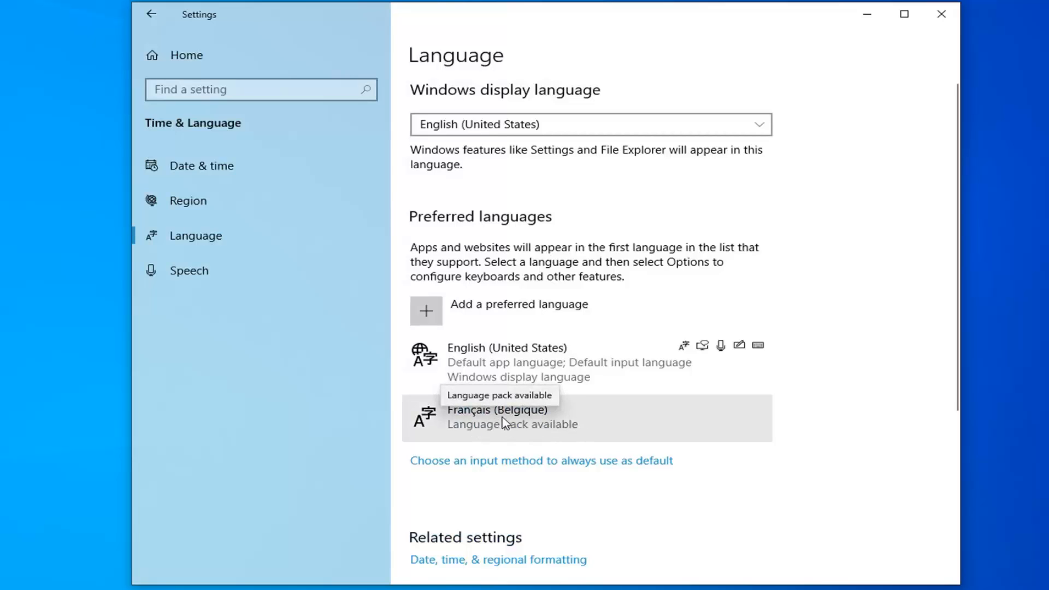
Step: Move Français (Belgique) above English (United States) in the preferred languages list
click(498, 415)
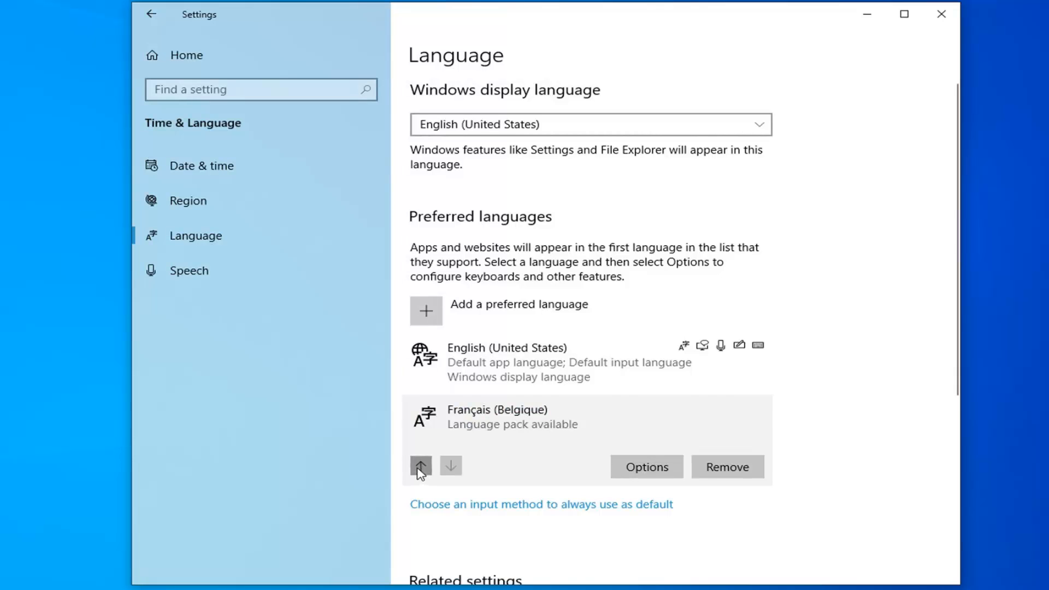
click(421, 466)
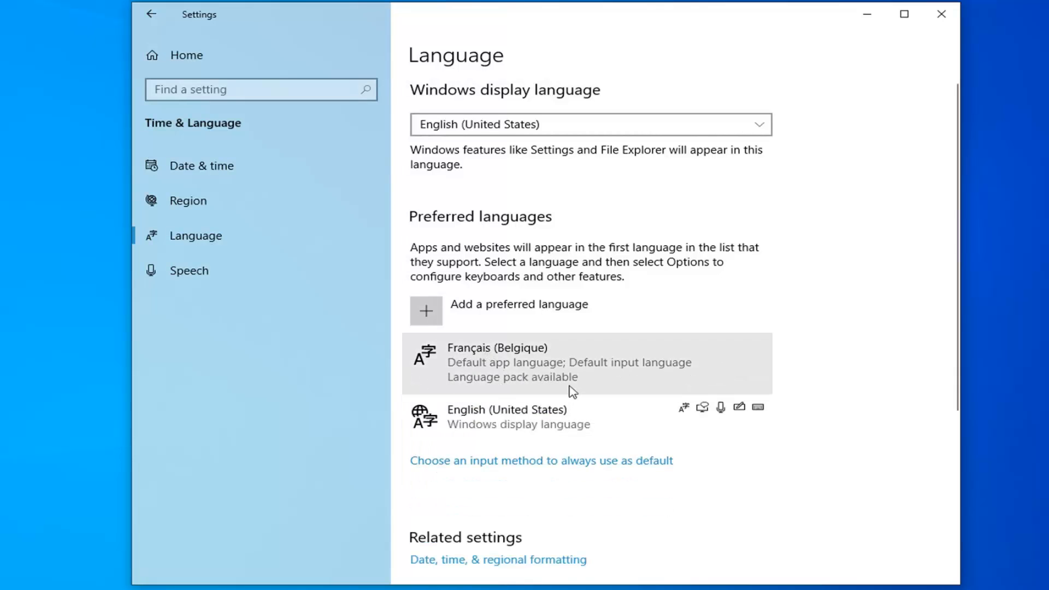
mouse_move(580, 406)
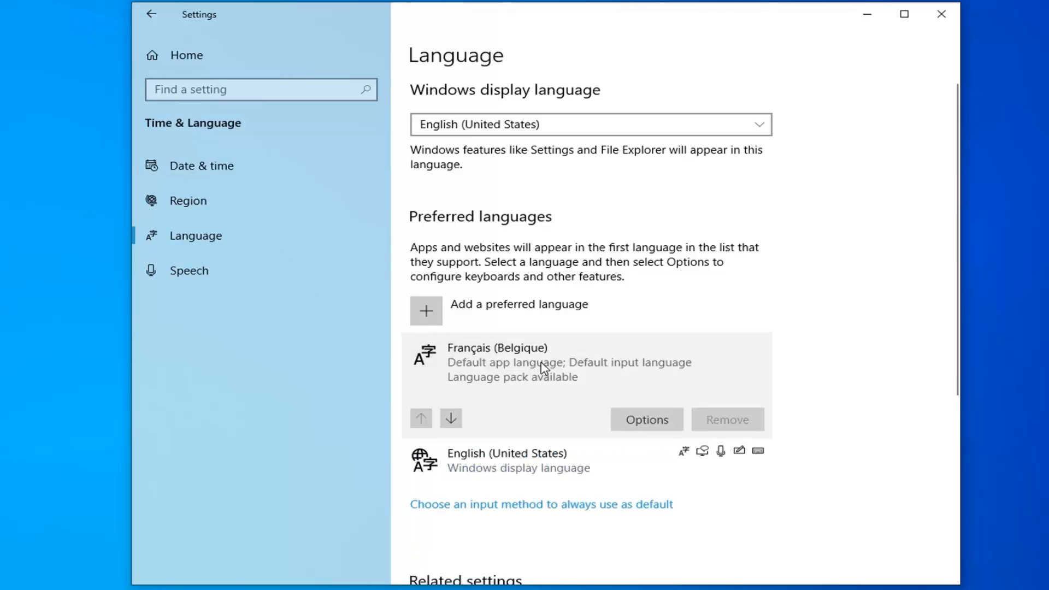
click(645, 419)
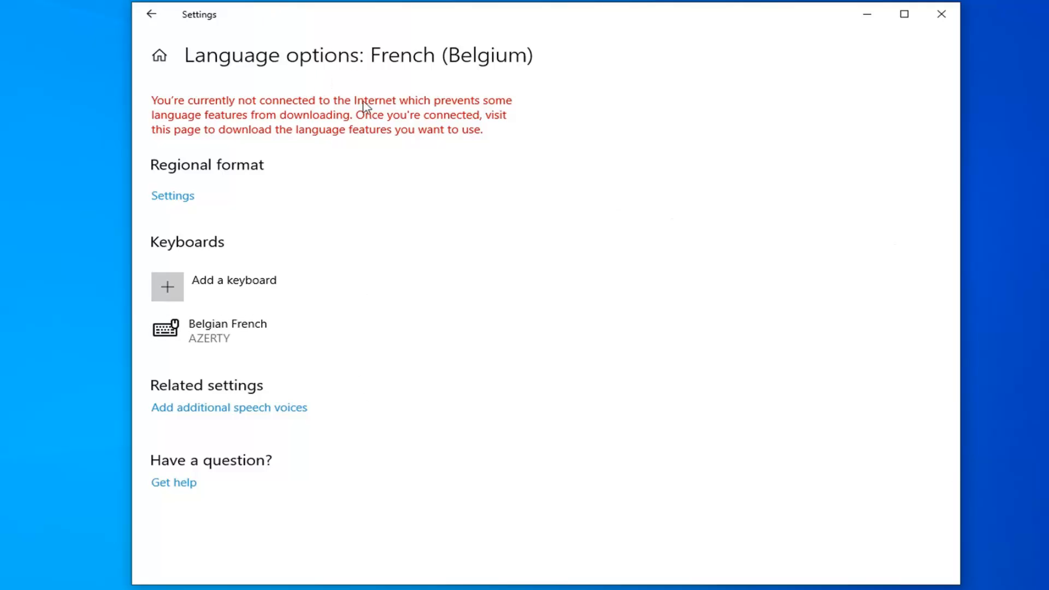
mouse_move(185, 47)
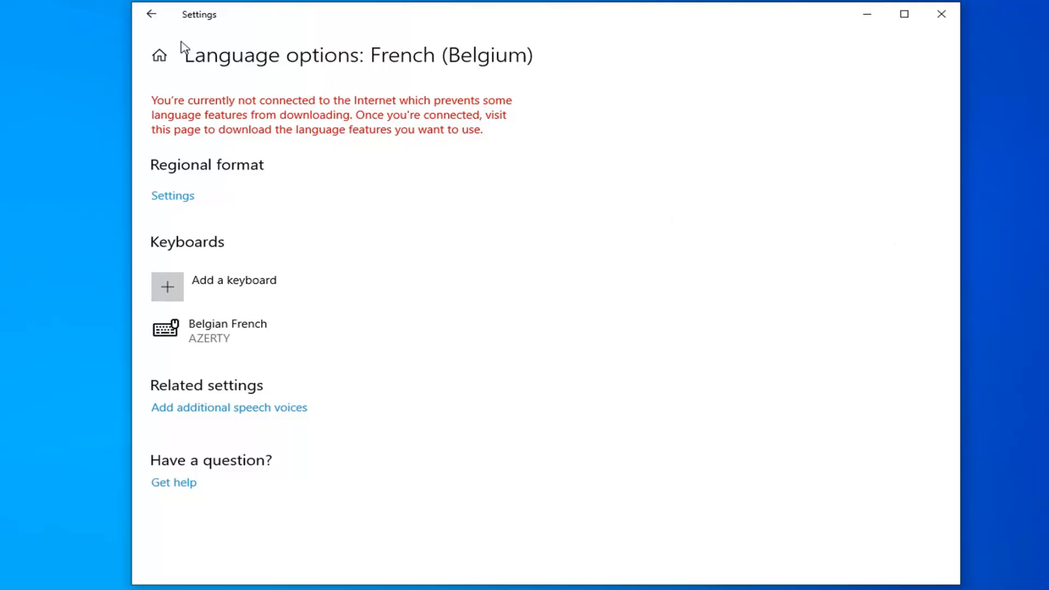
mouse_move(259, 55)
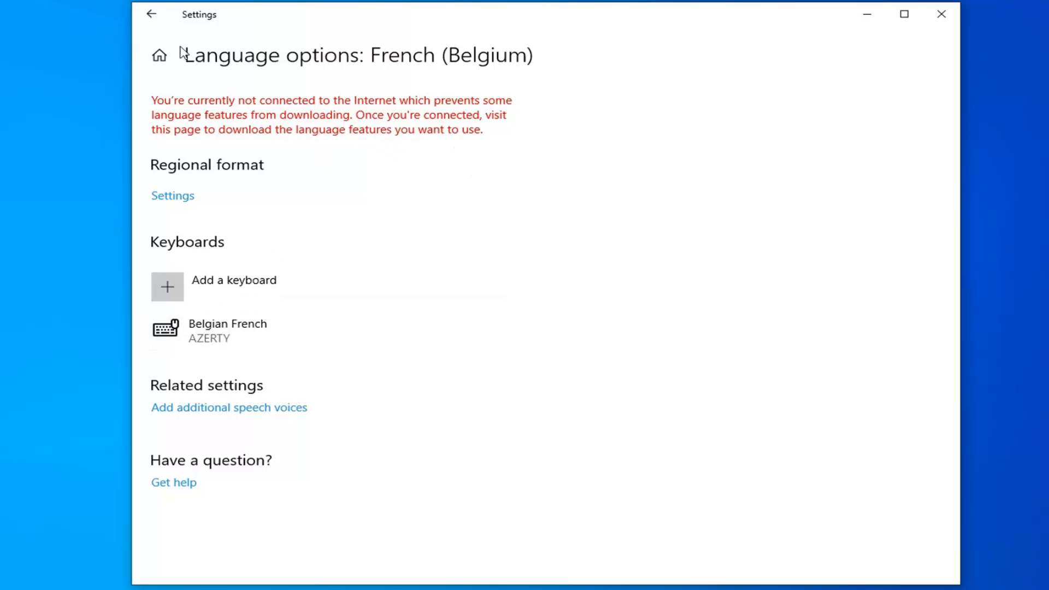
click(152, 14)
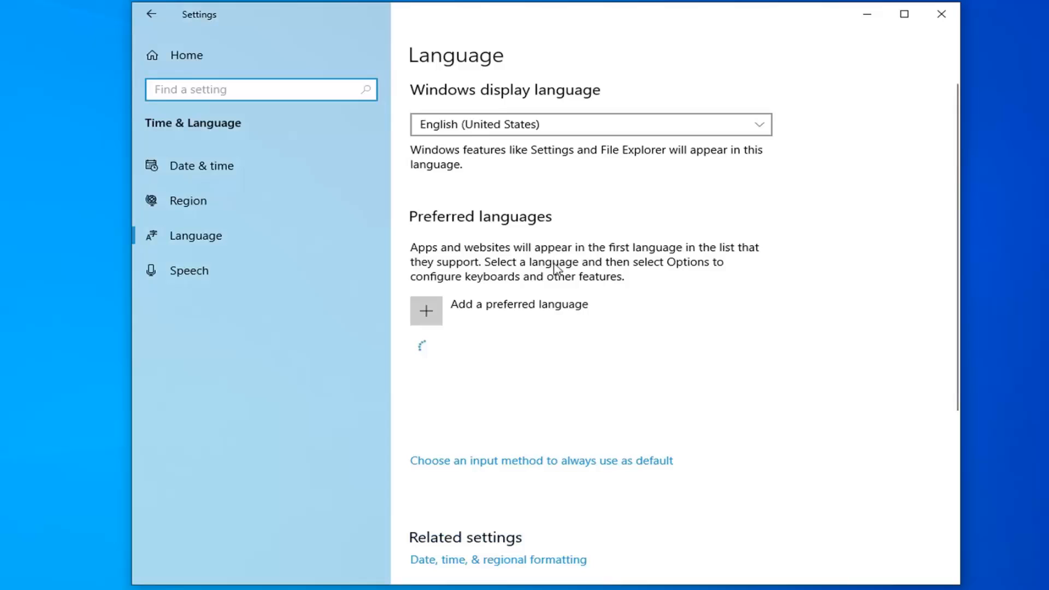